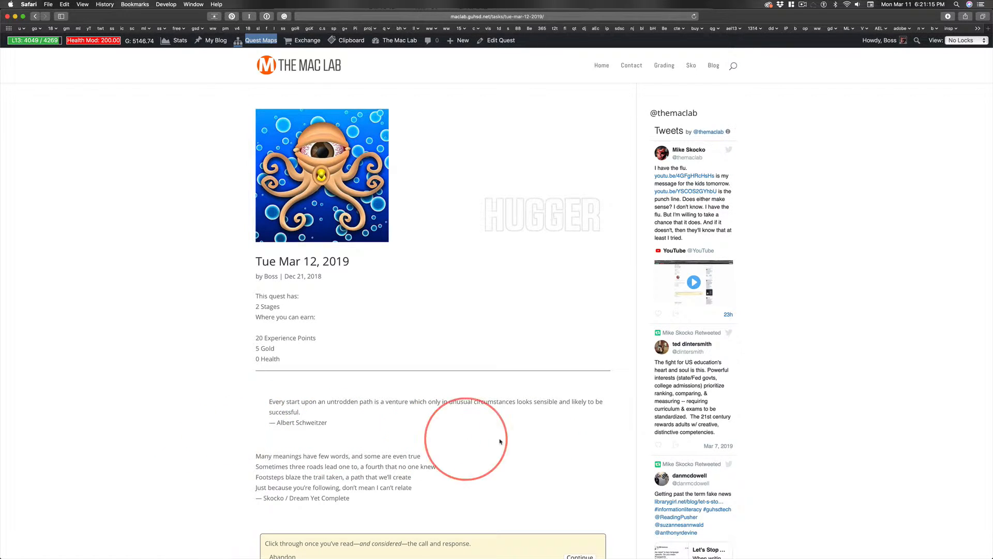
pyautogui.moveTo(220, 400)
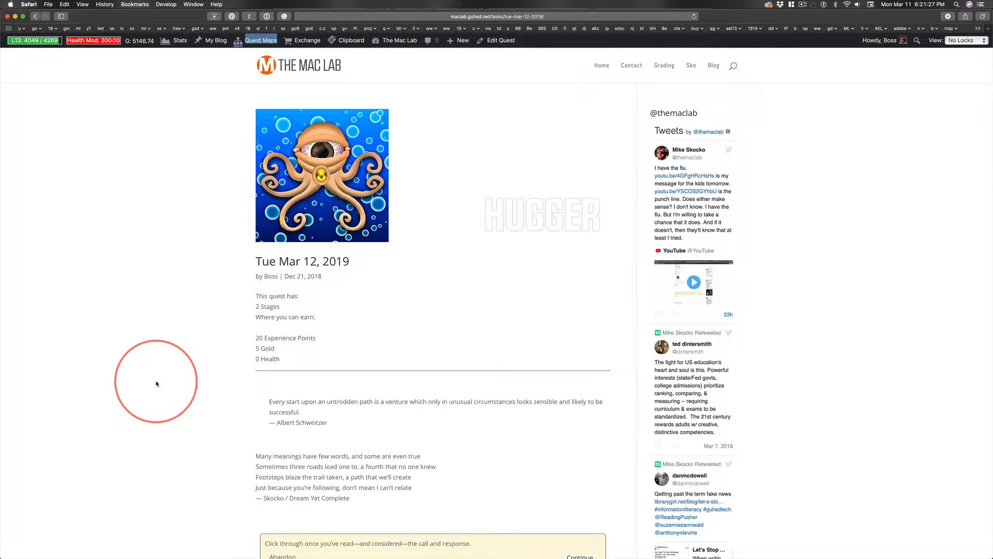
pyautogui.moveTo(352, 403)
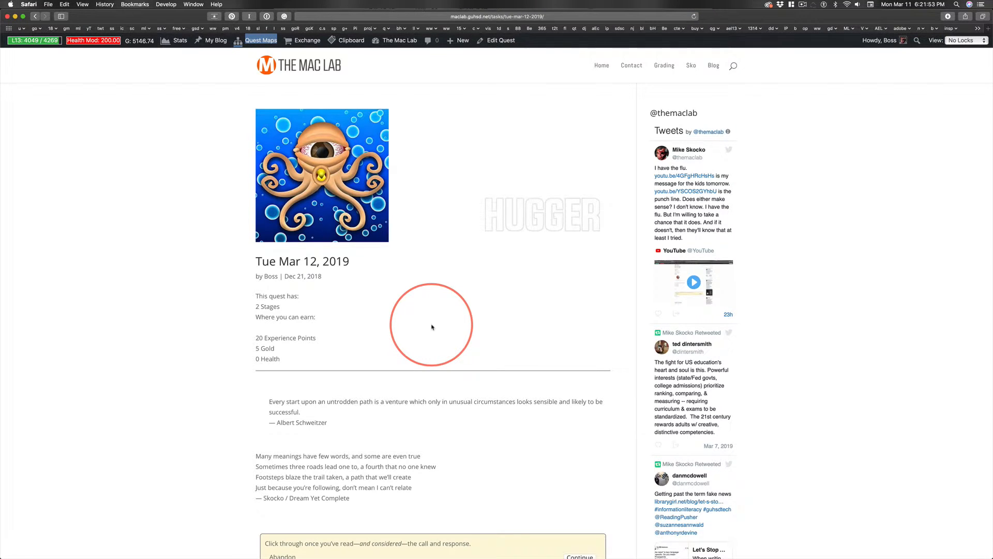
pyautogui.moveTo(443, 308)
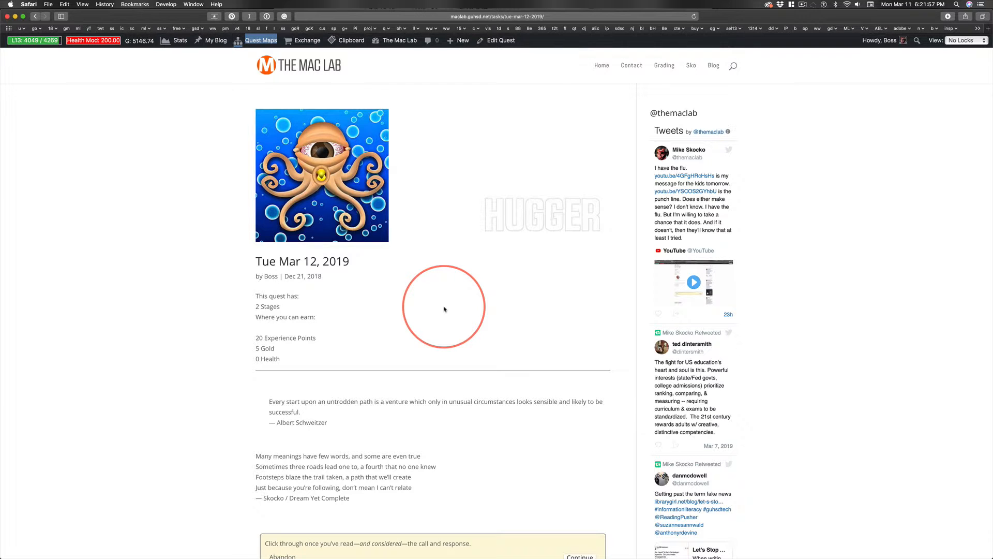
pyautogui.moveTo(352, 294)
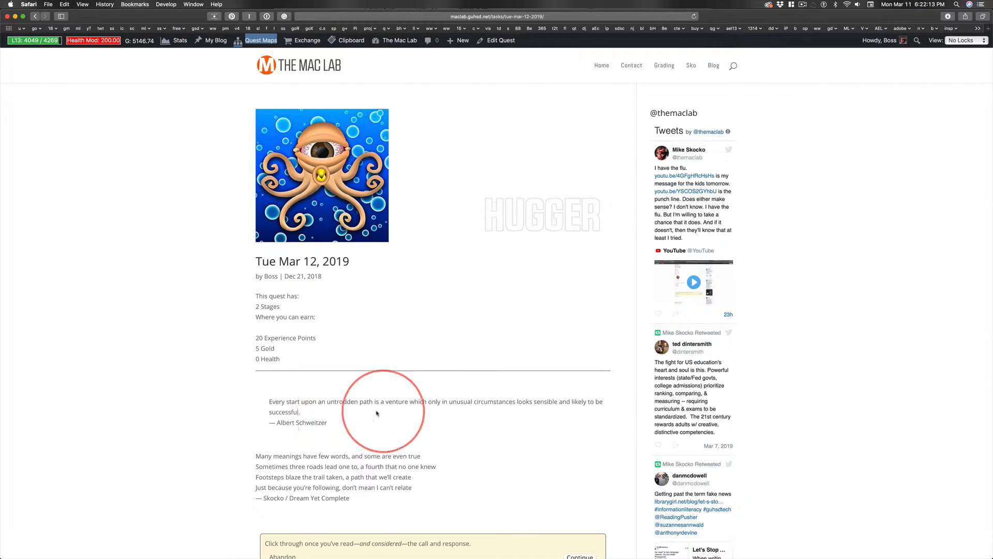
pyautogui.moveTo(506, 418)
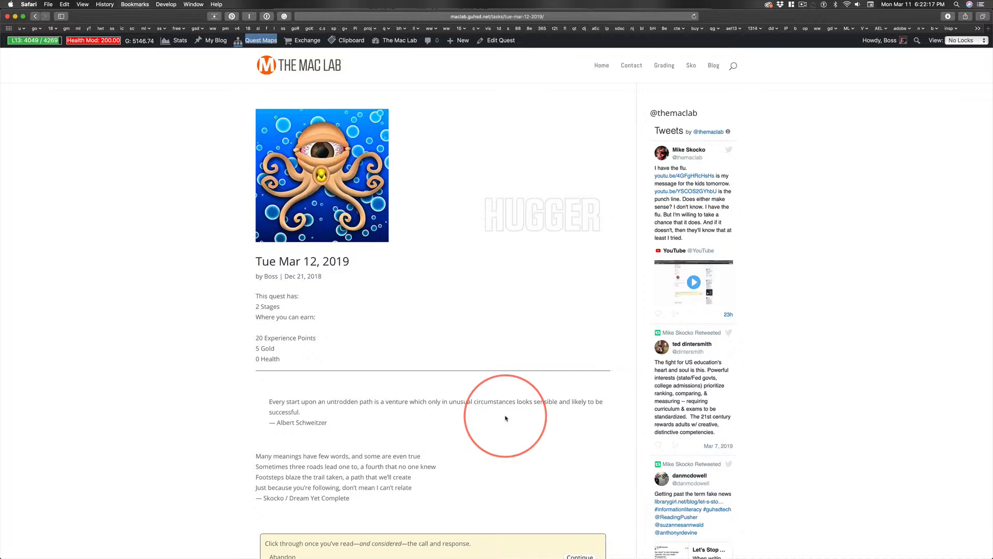
pyautogui.moveTo(171, 291)
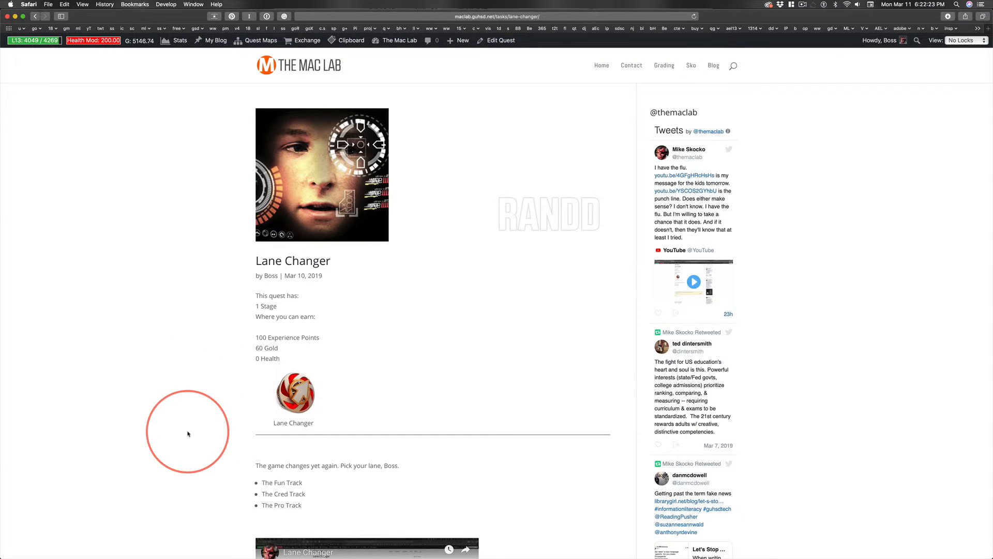
pyautogui.scroll(-3)
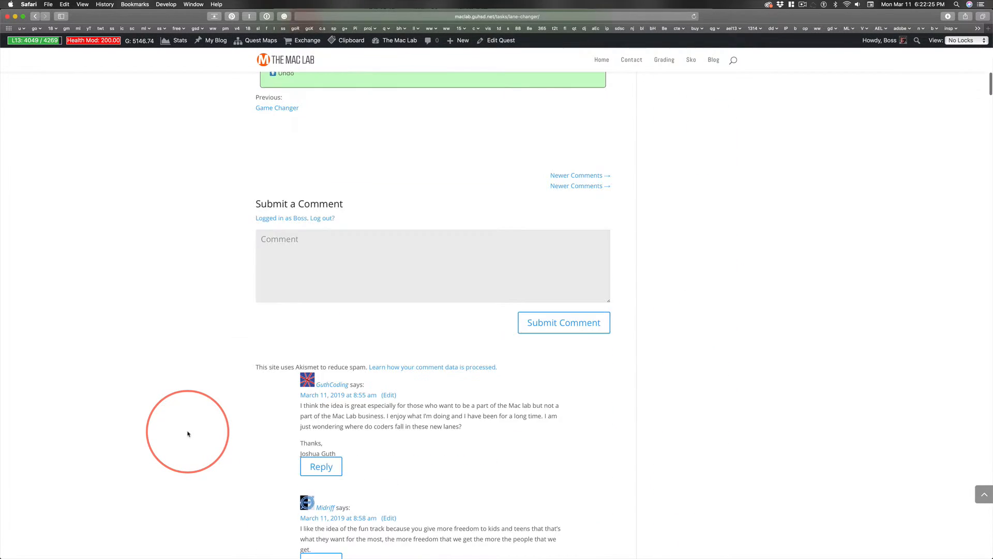
pyautogui.scroll(-3)
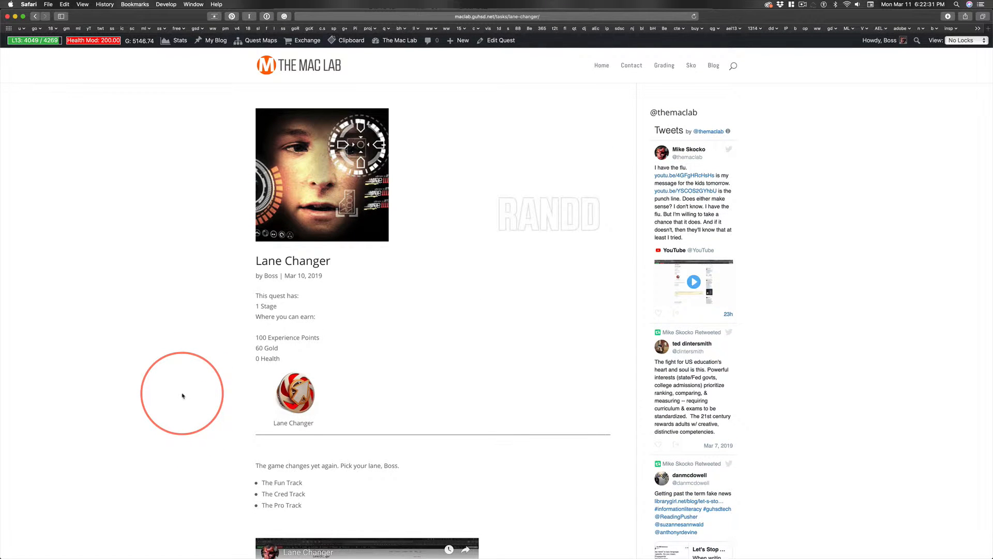
pyautogui.moveTo(110, 337)
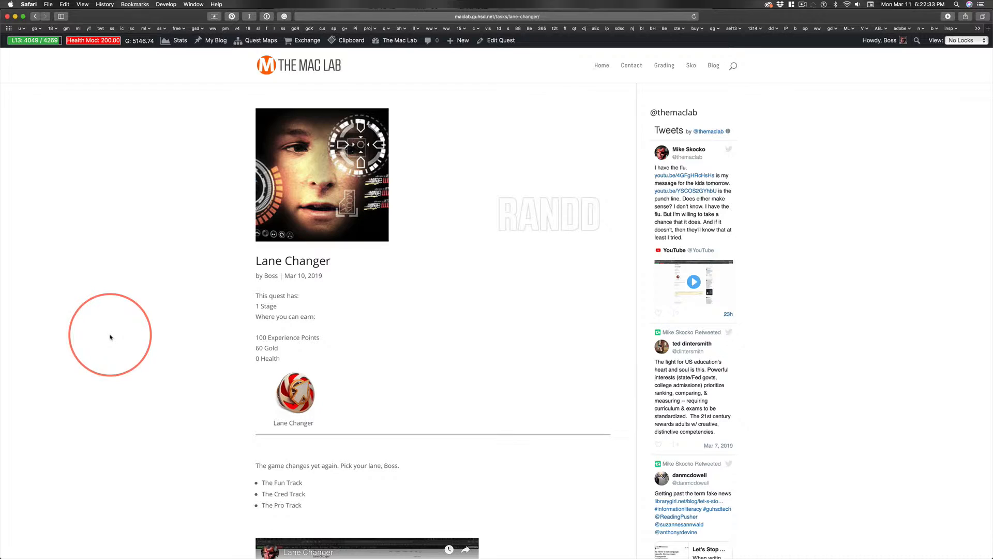
pyautogui.moveTo(133, 336)
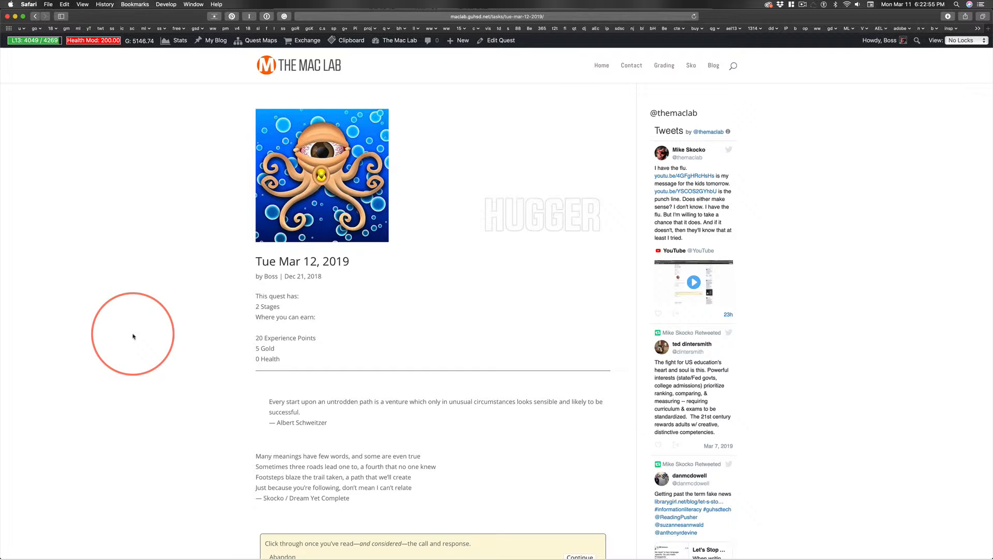
pyautogui.moveTo(223, 468)
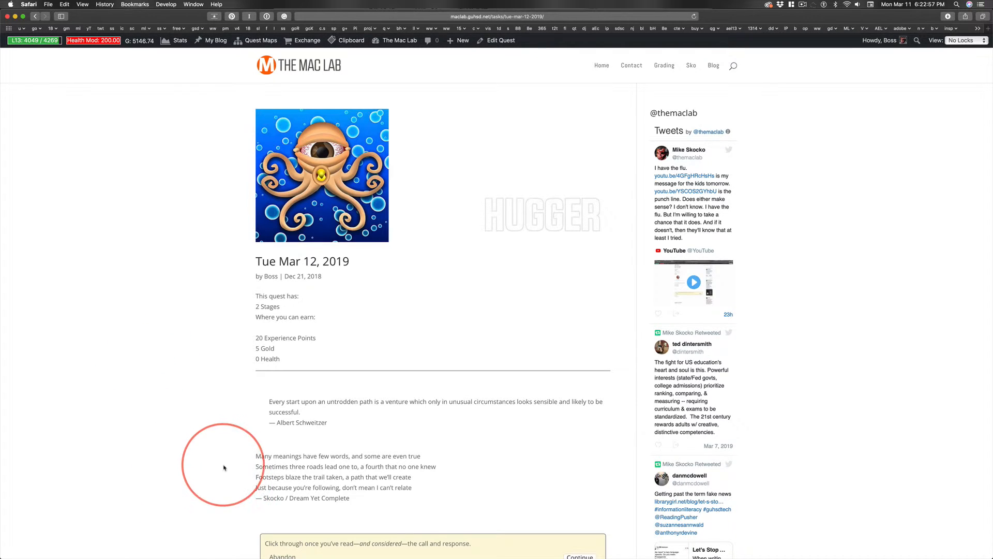
pyautogui.moveTo(193, 424)
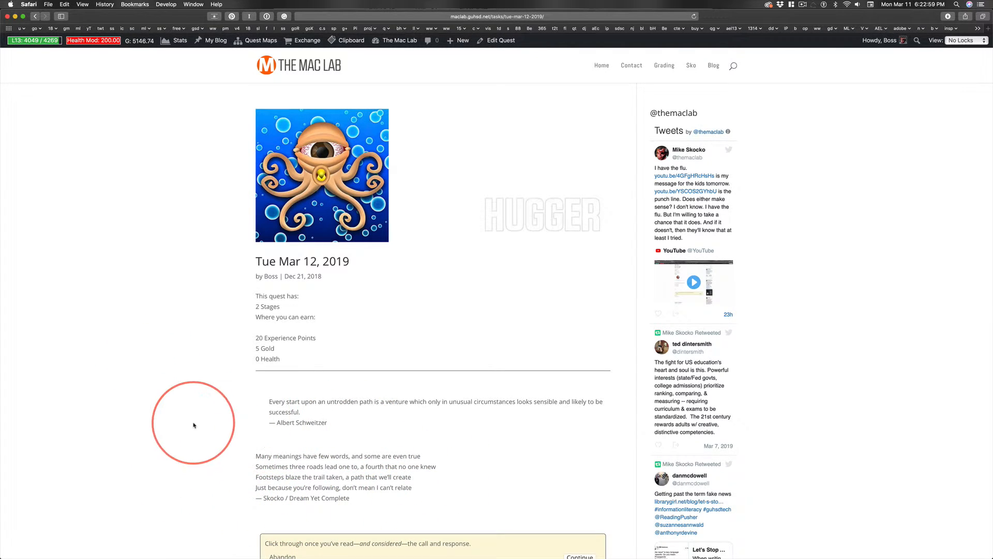
pyautogui.moveTo(547, 415)
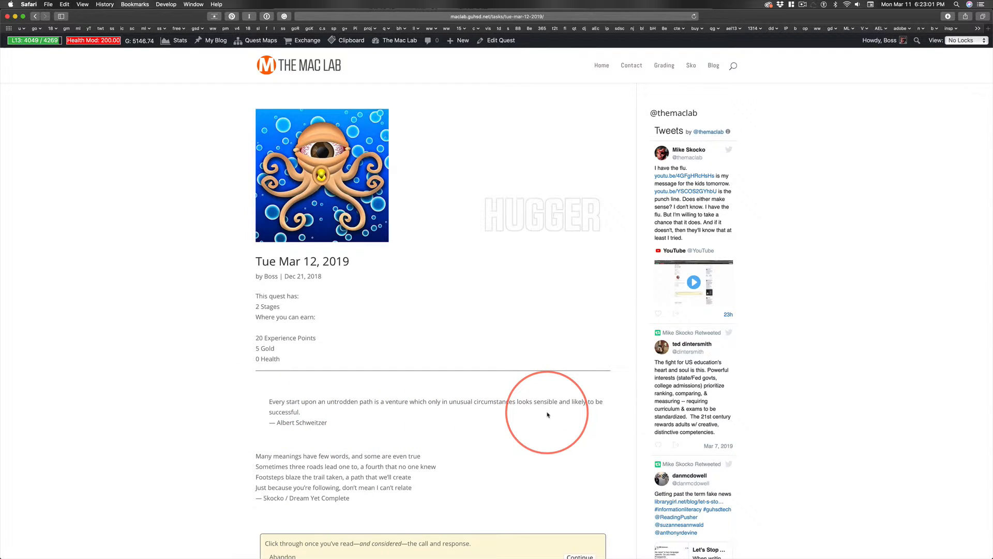
pyautogui.moveTo(463, 480)
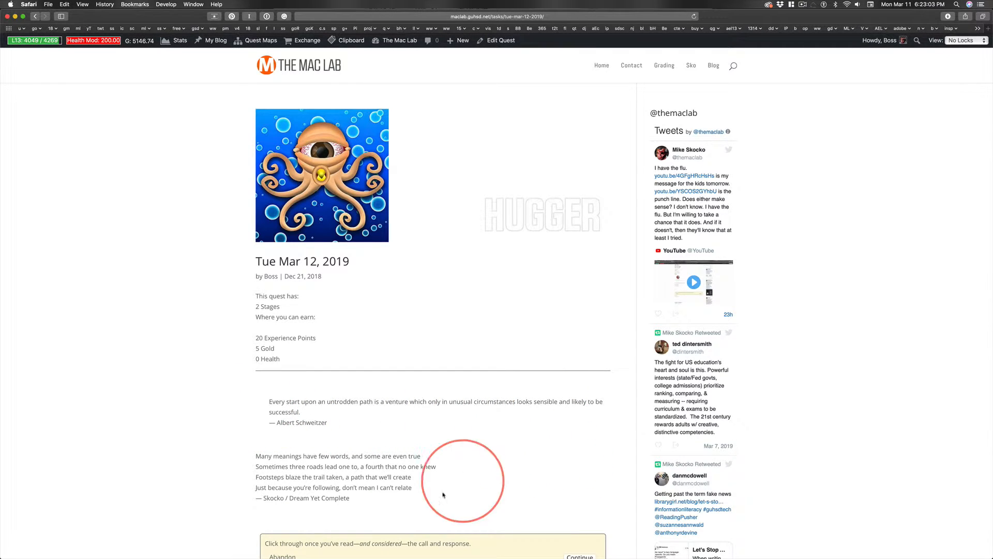
pyautogui.moveTo(469, 476)
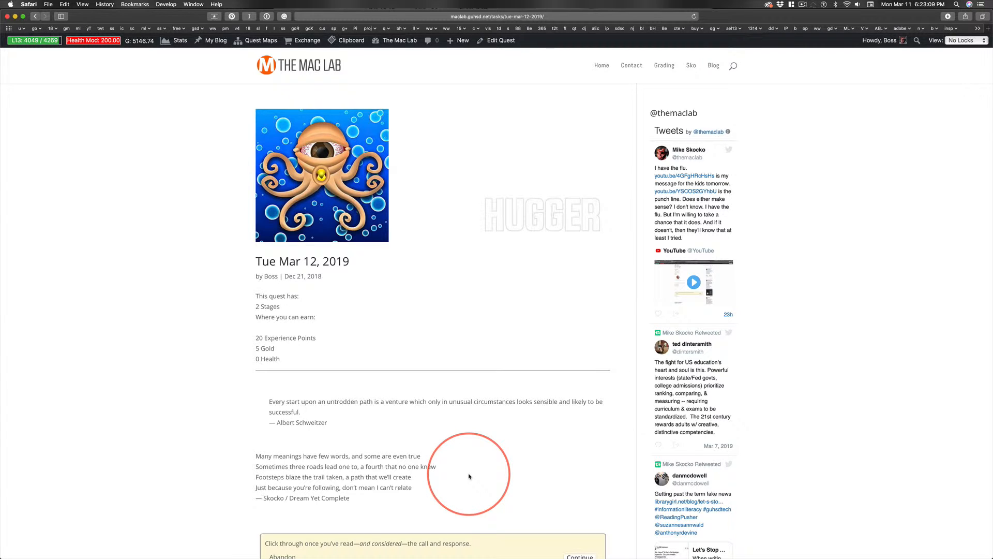
pyautogui.moveTo(104, 453)
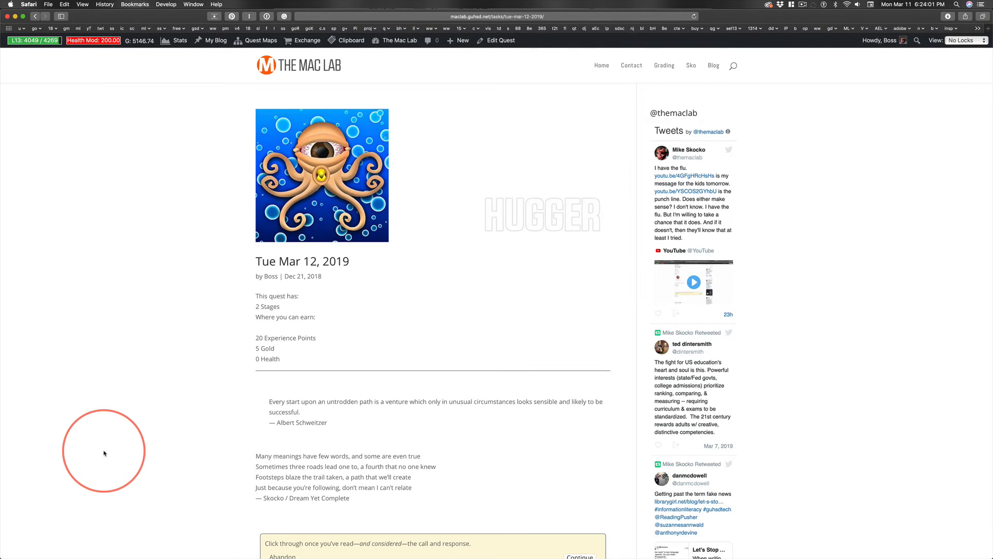
pyautogui.moveTo(212, 420)
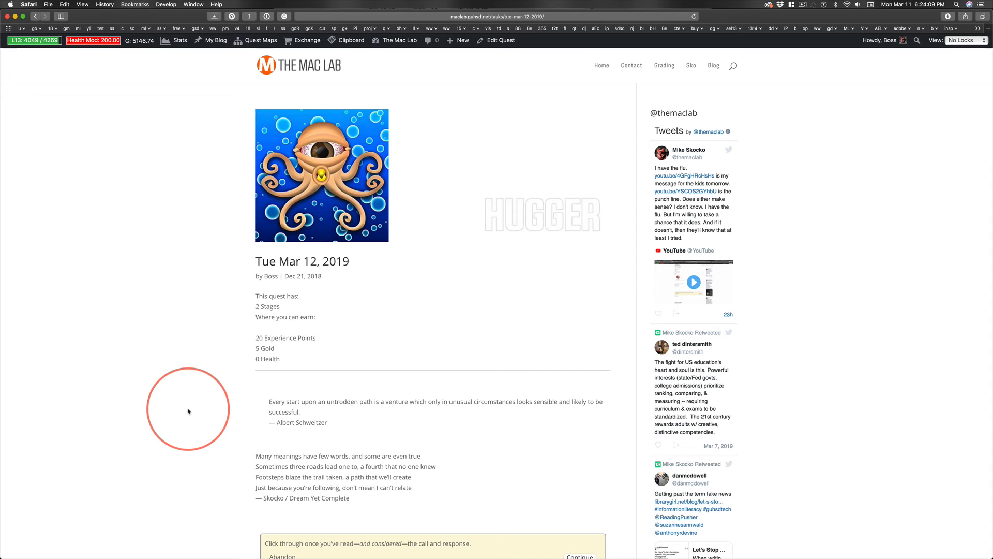
pyautogui.moveTo(365, 496)
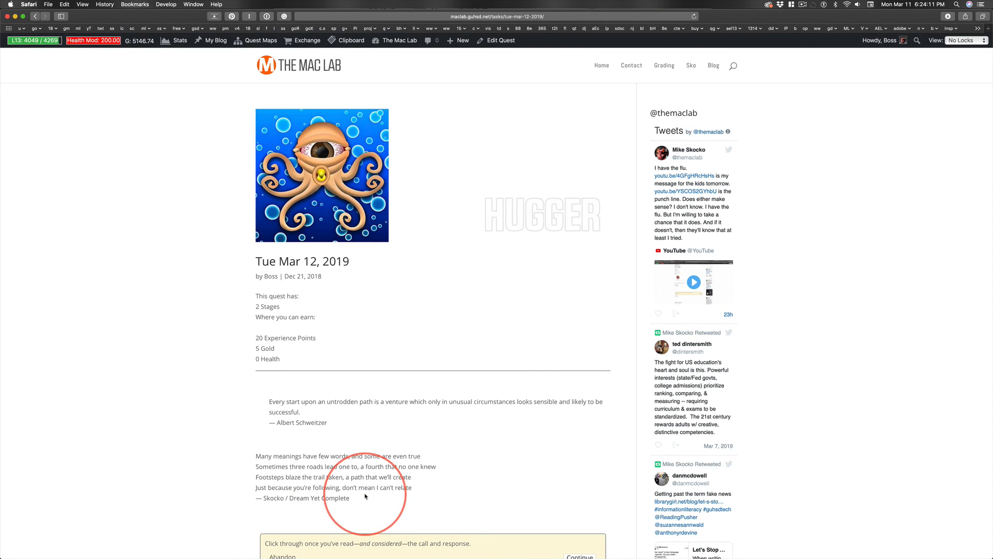